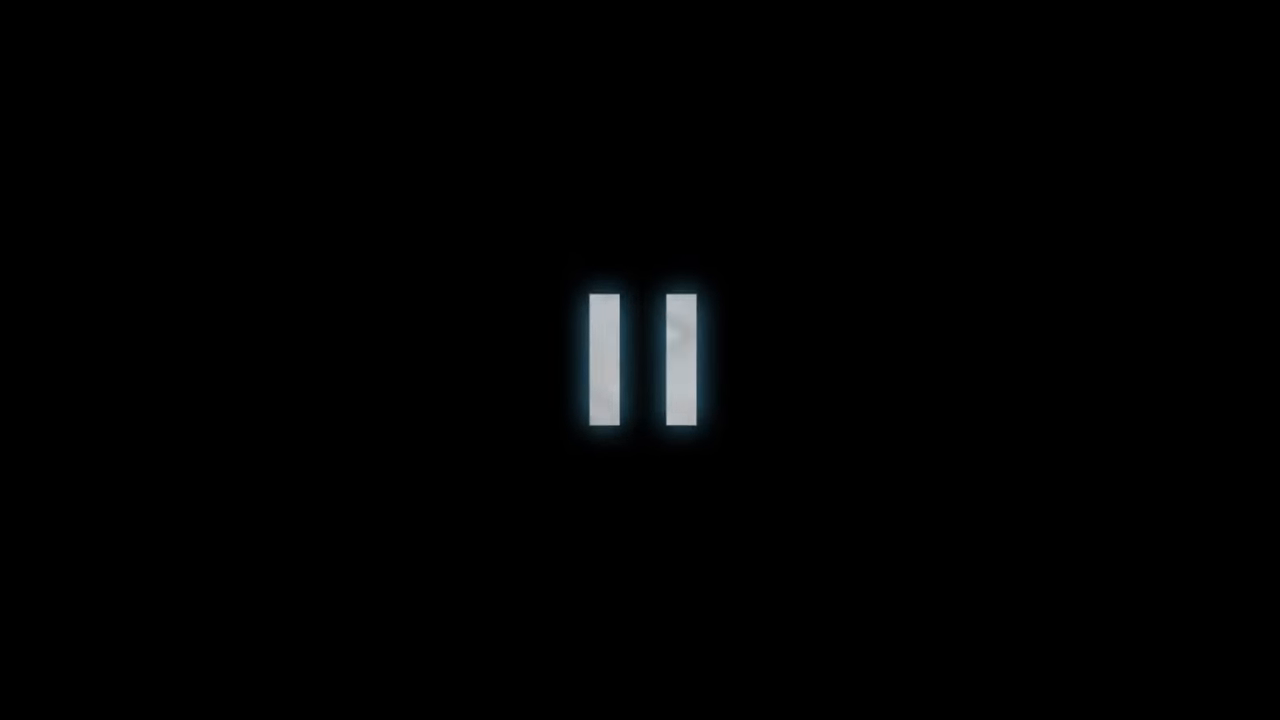
pyautogui.click(640, 360)
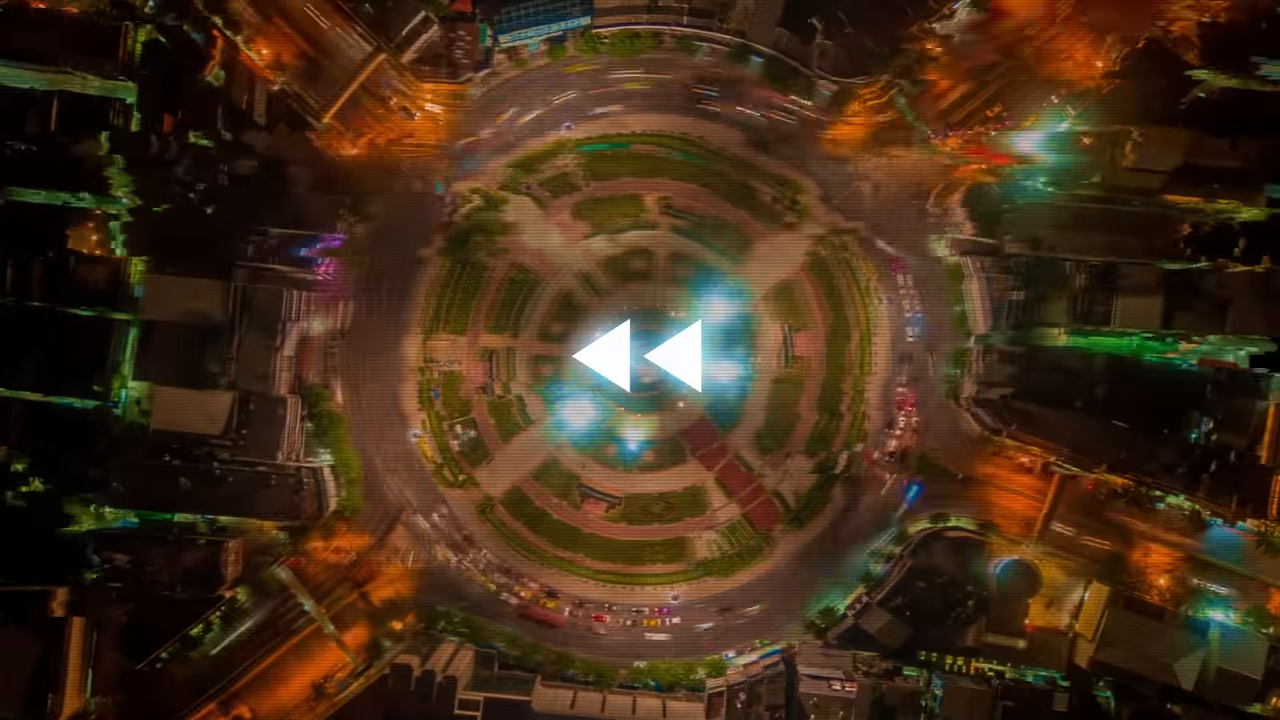